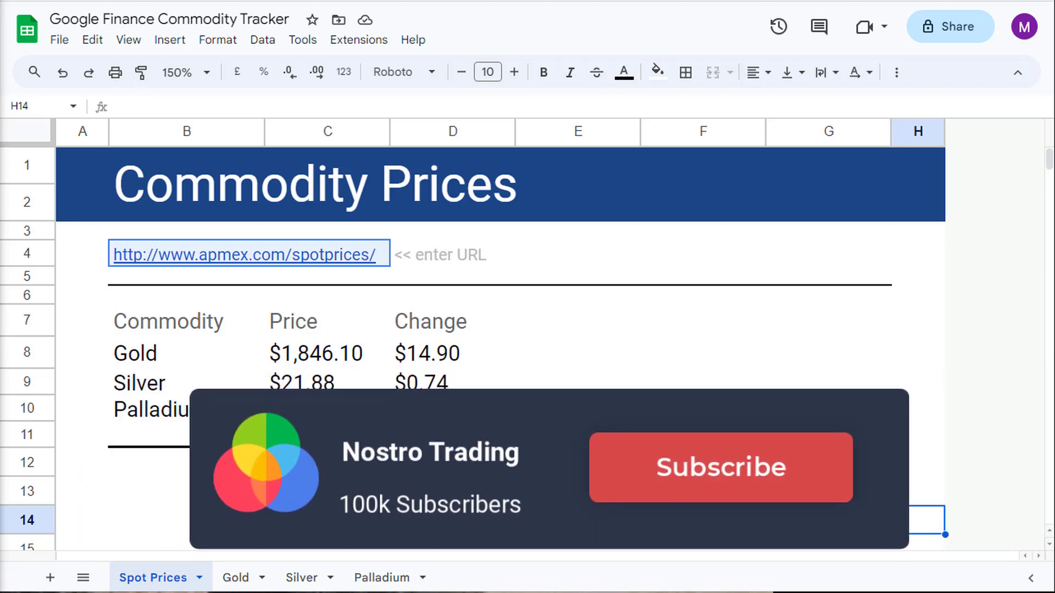
Navigate from the APMEX home page to the Gold Spot Price chart page
left_click(720, 466)
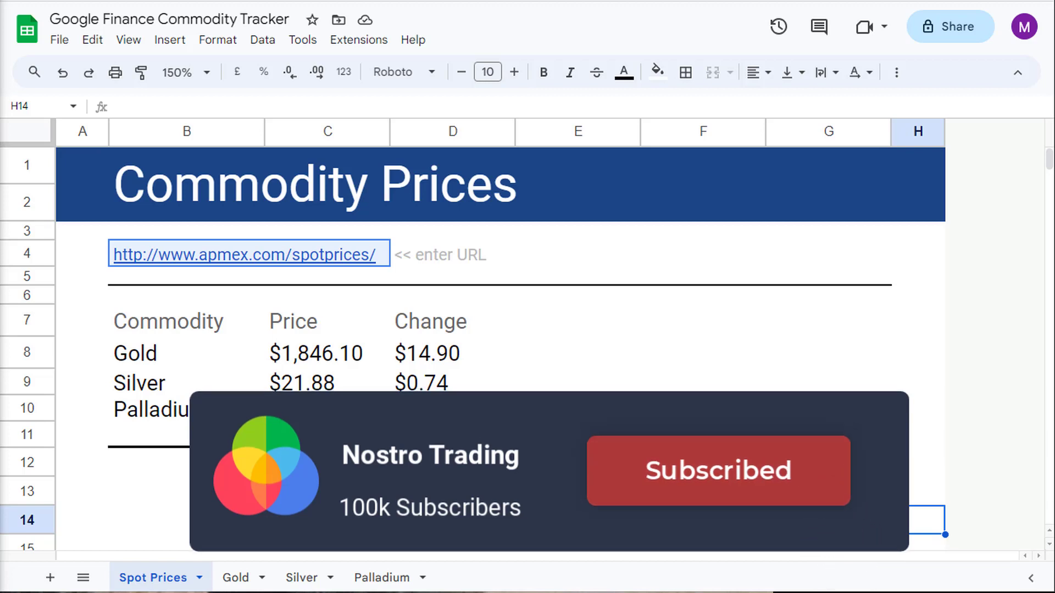
left_click(244, 255)
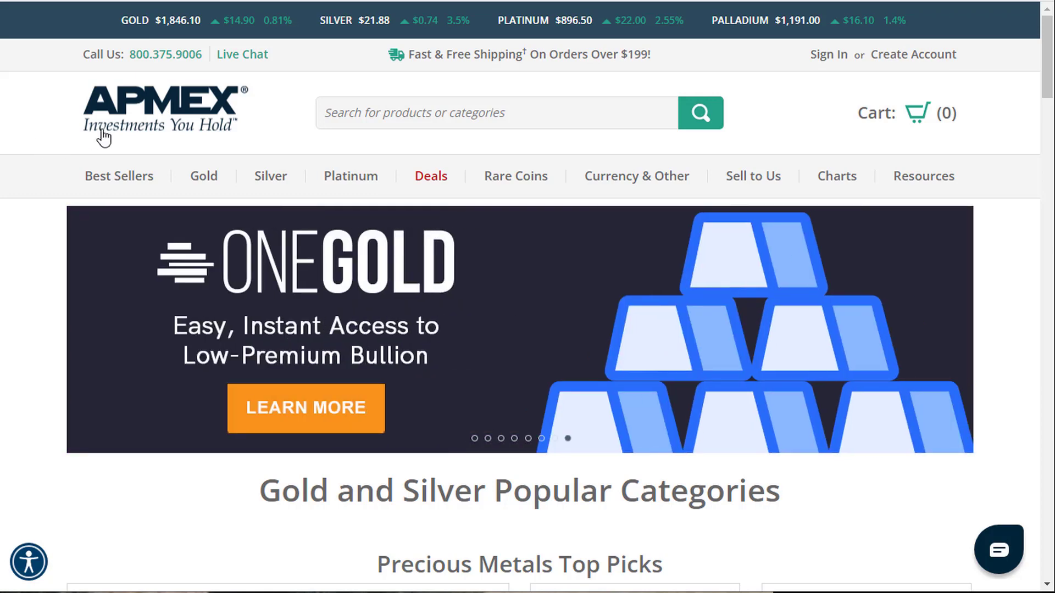
mouse_move(202, 154)
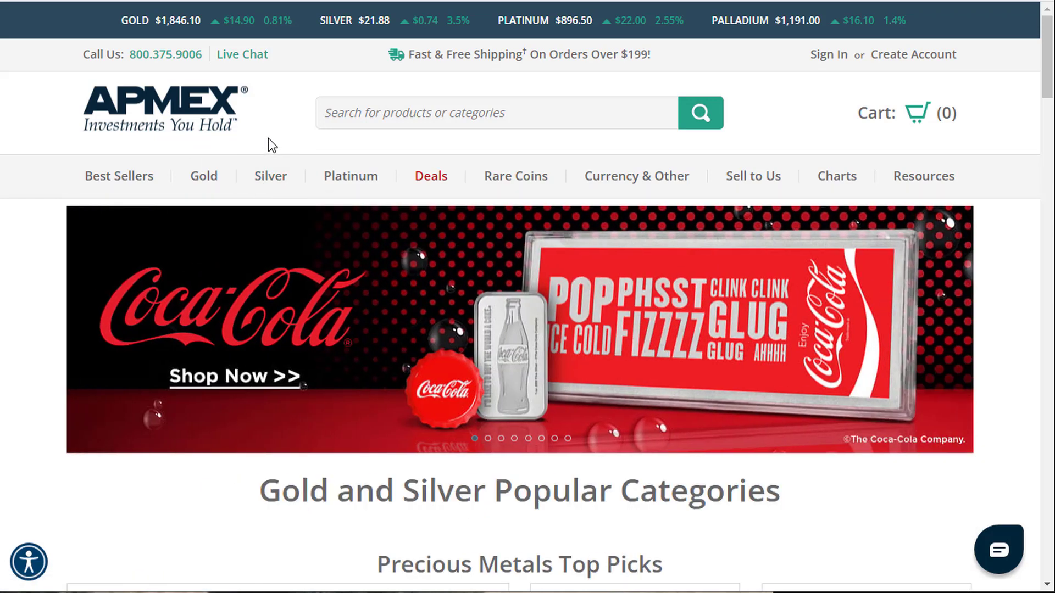
mouse_move(263, 145)
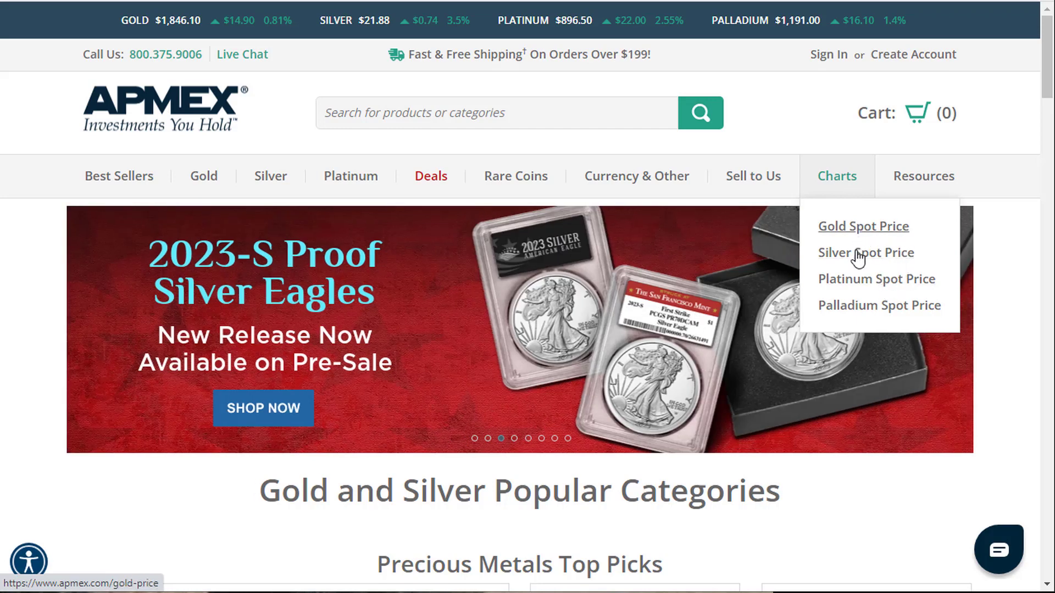
mouse_move(874, 322)
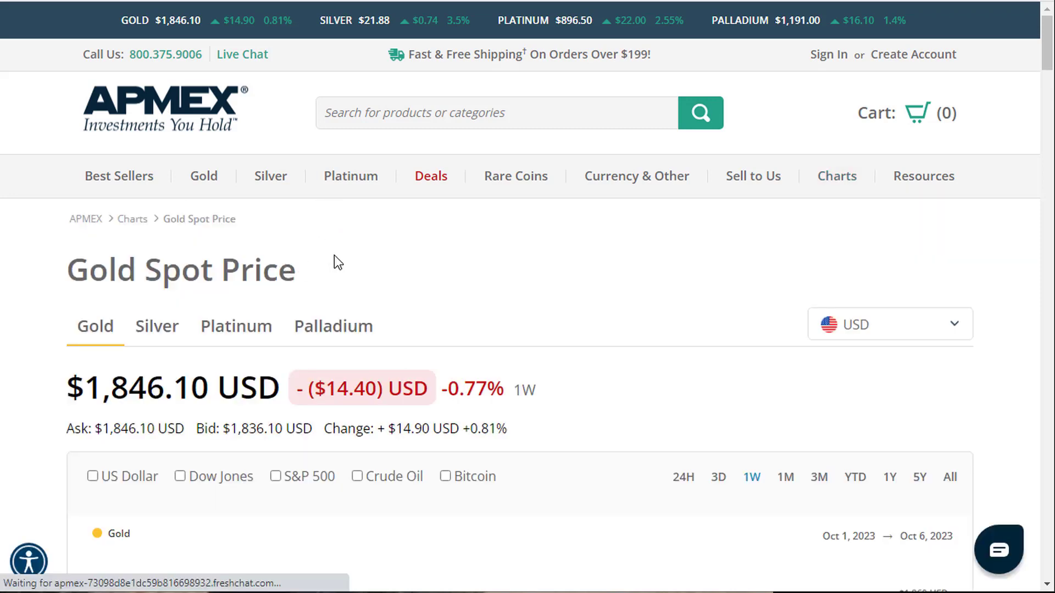
Highlight the gold spot price figure and examine the gold page's web address
scroll("down", 3)
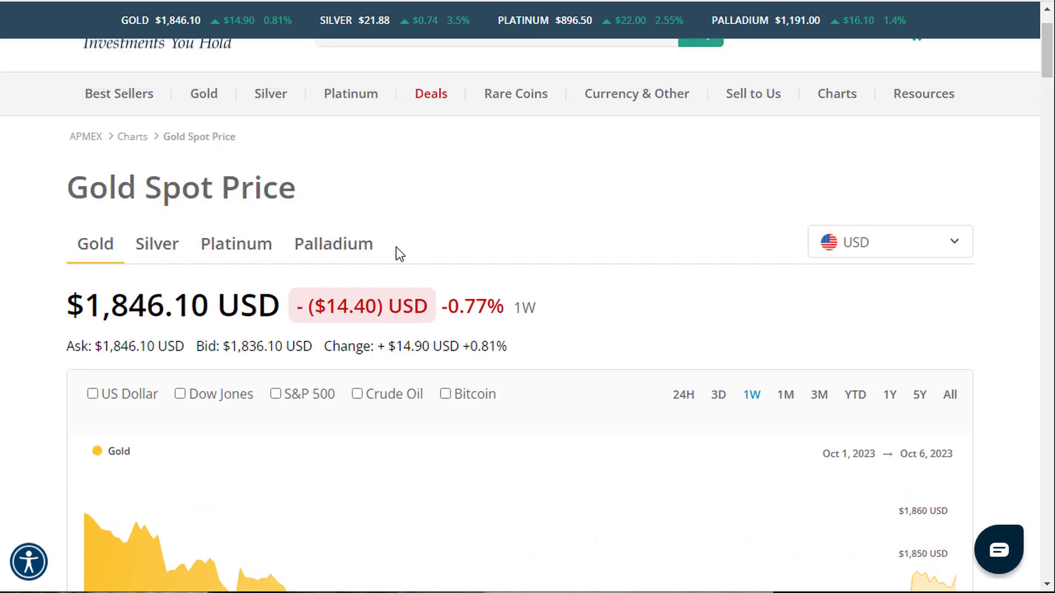
mouse_move(384, 225)
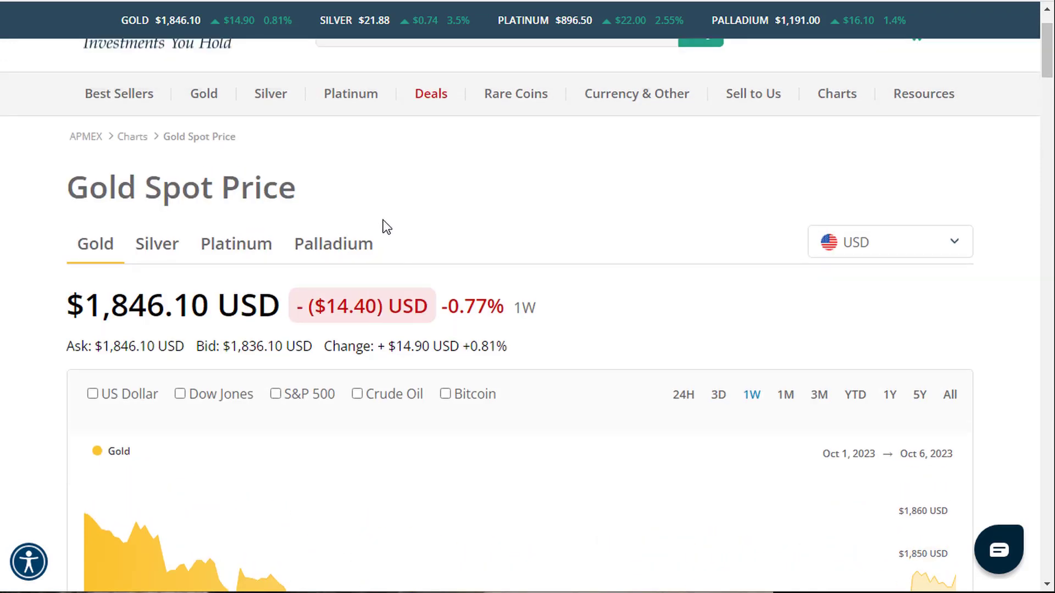
left_click_drag(67, 306, 245, 305)
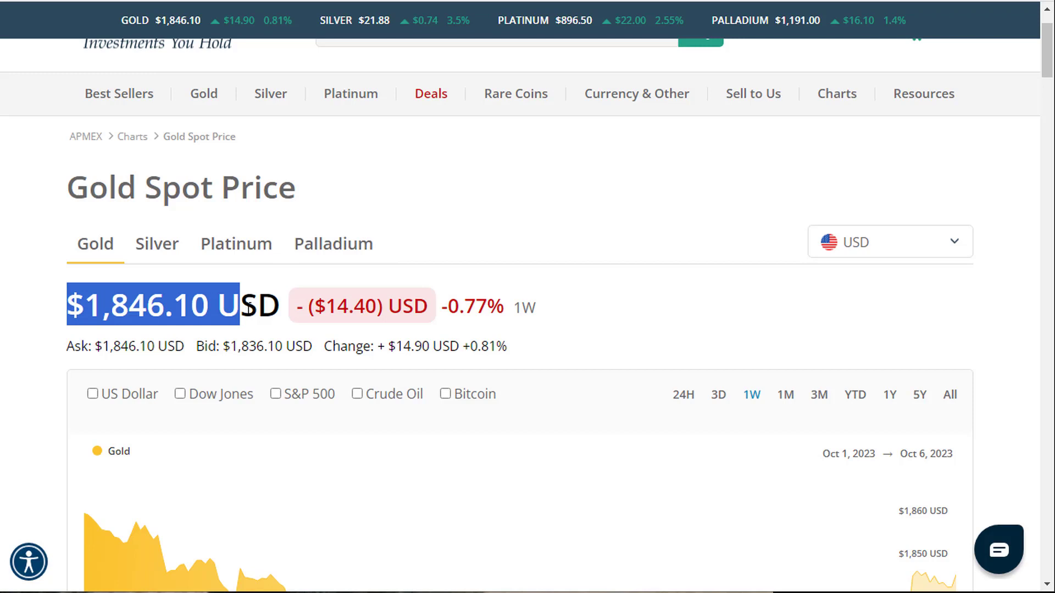
left_click(193, 305)
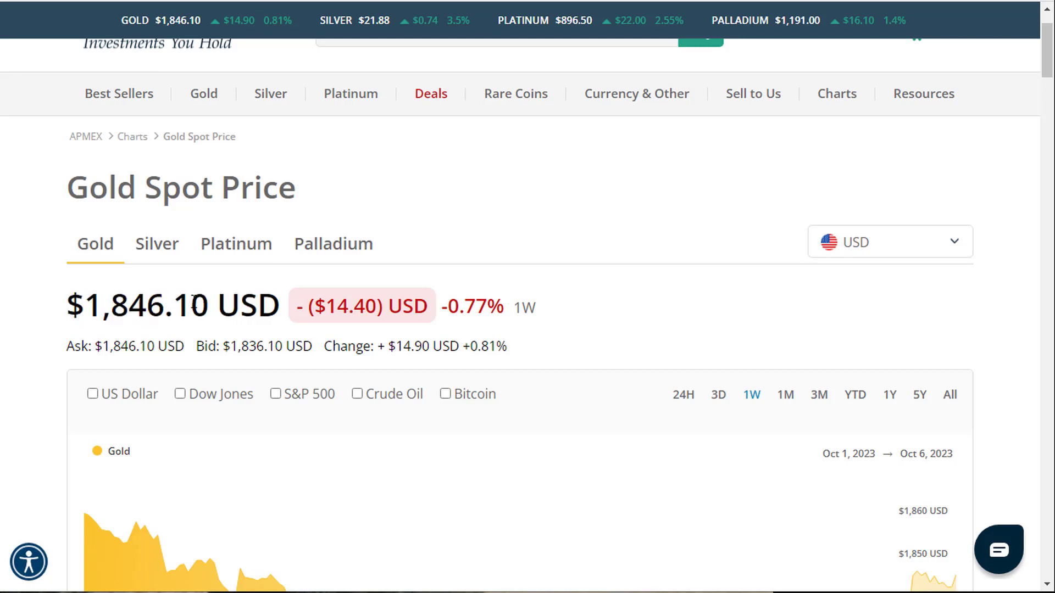
mouse_move(285, 4)
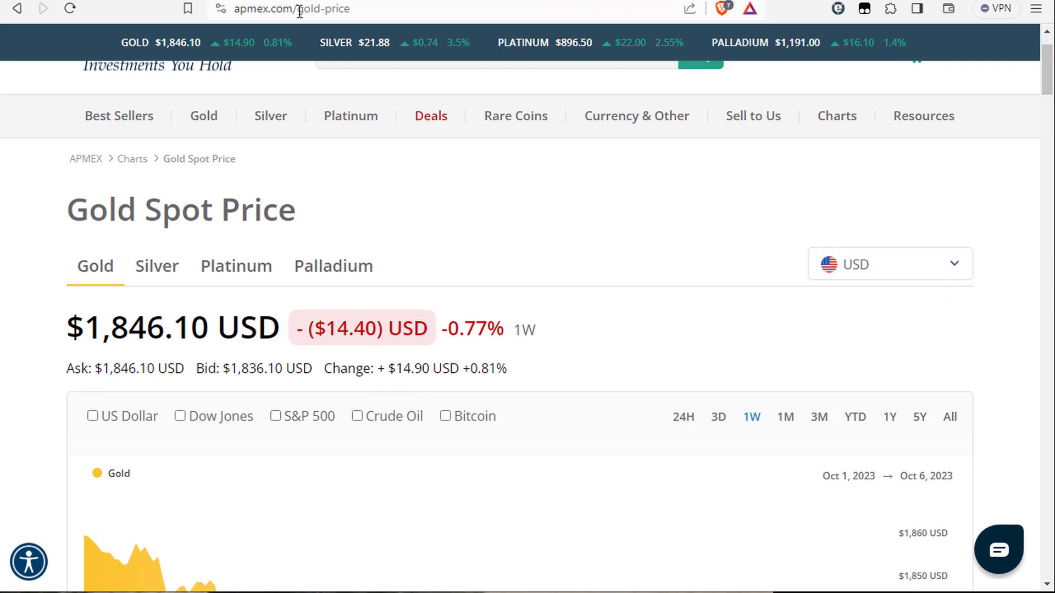
left_click(325, 9)
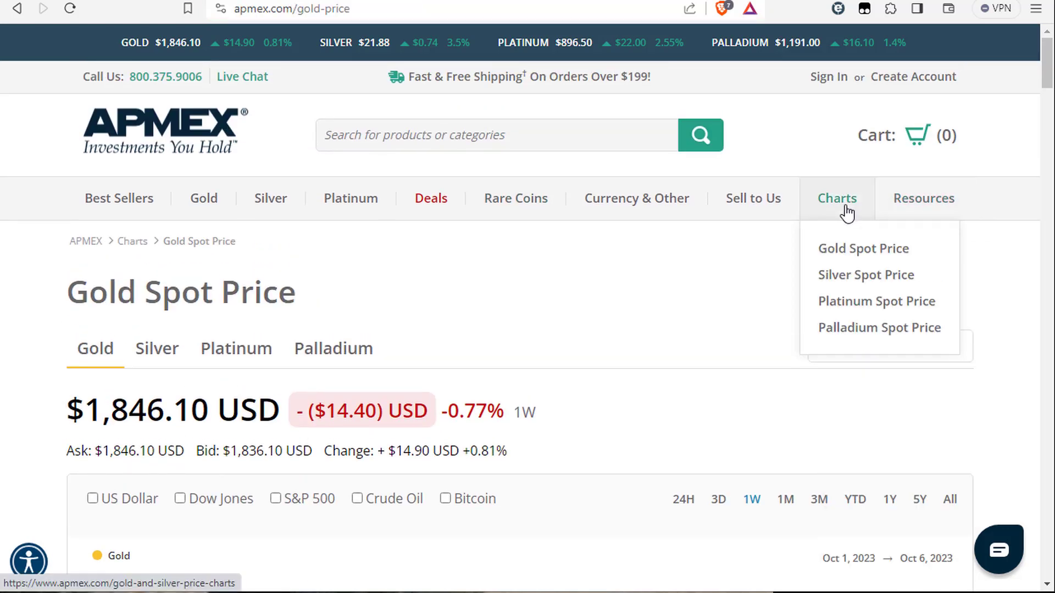
Go to the Silver Spot Price page and examine its web address
left_click(866, 275)
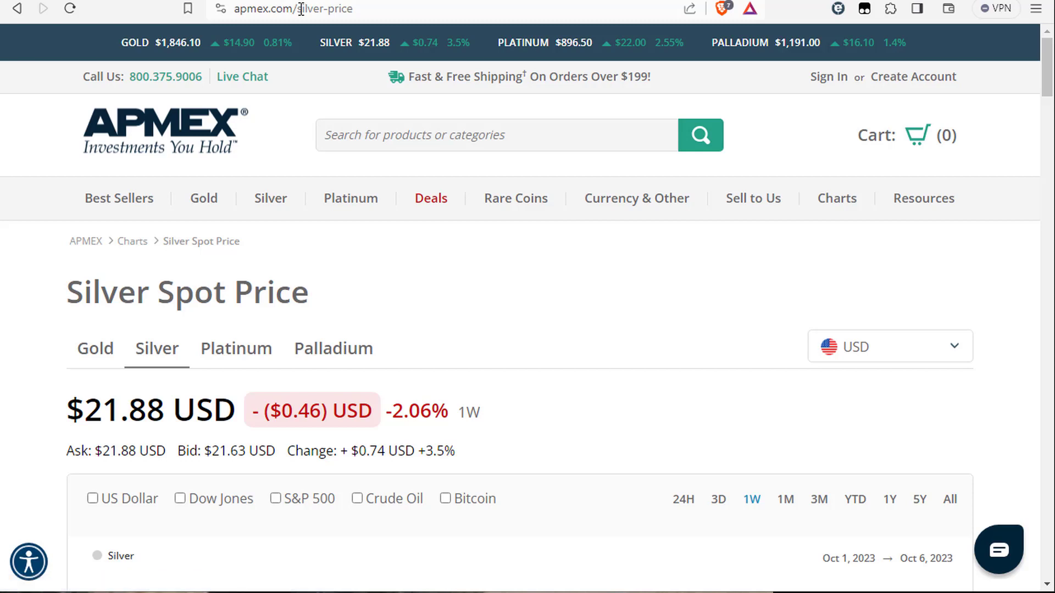
left_click(303, 8)
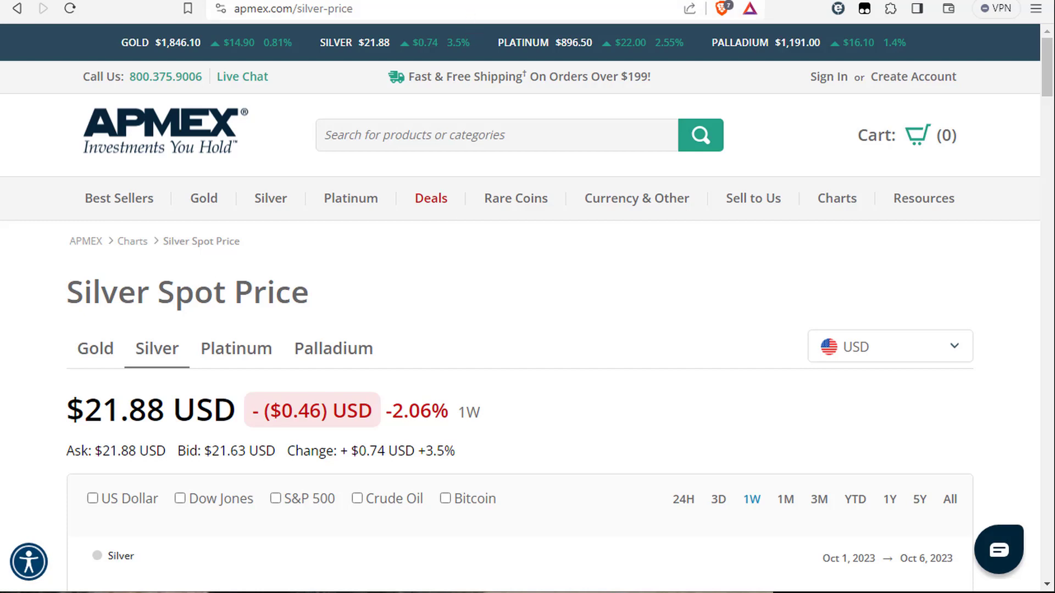
scroll("down", 3)
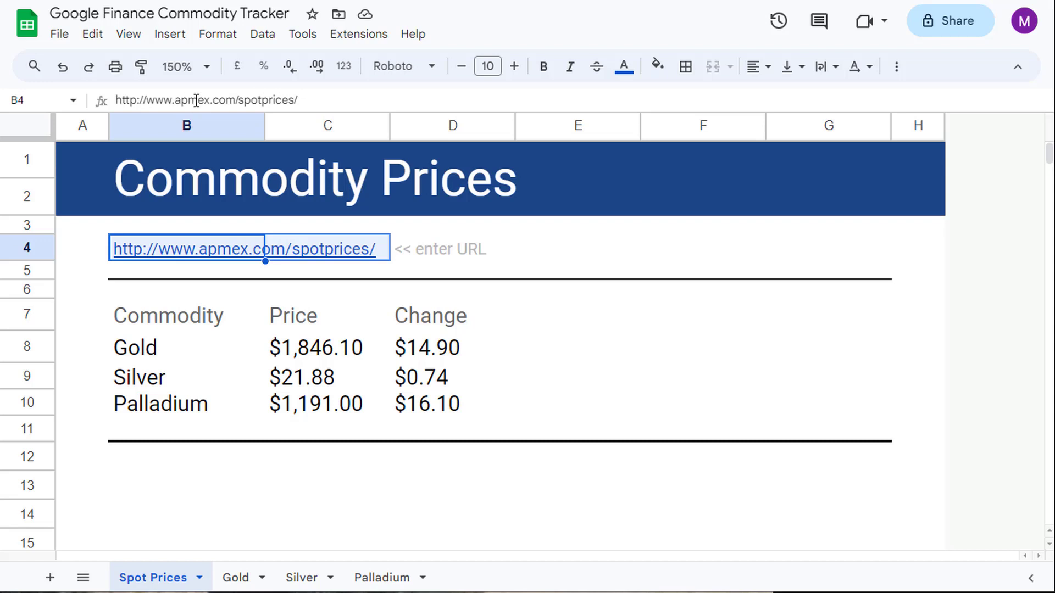
mouse_move(161, 100)
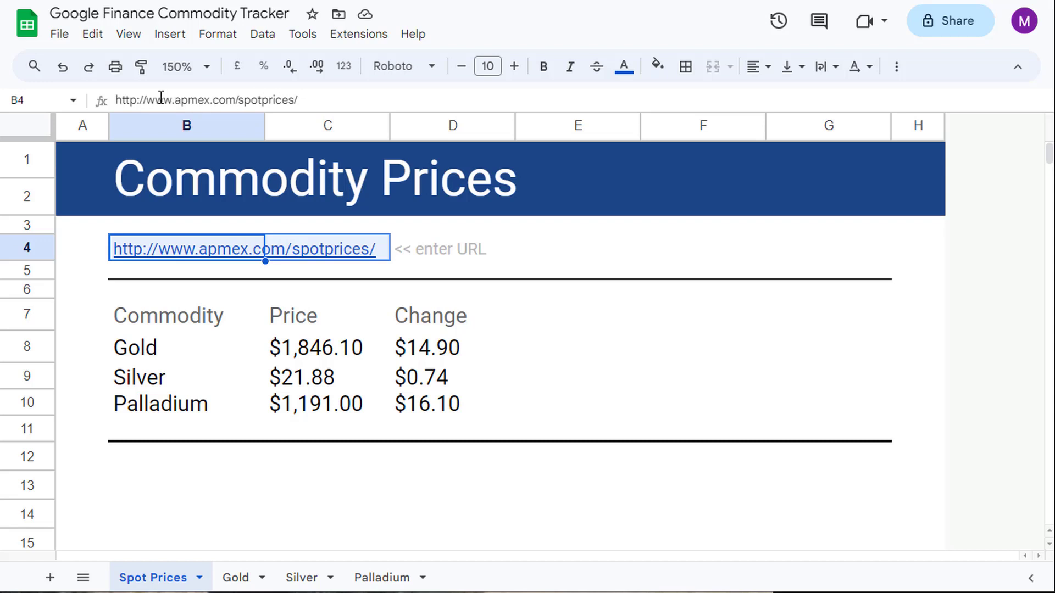
mouse_move(253, 271)
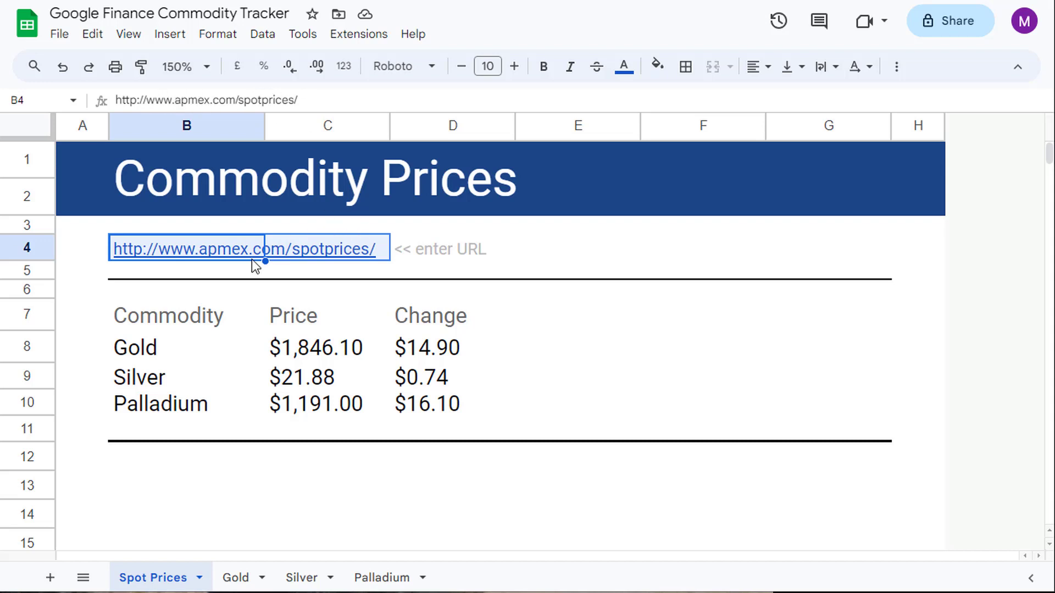
Move off the apmex URL cell and switch to the Gold sheet
left_click(185, 270)
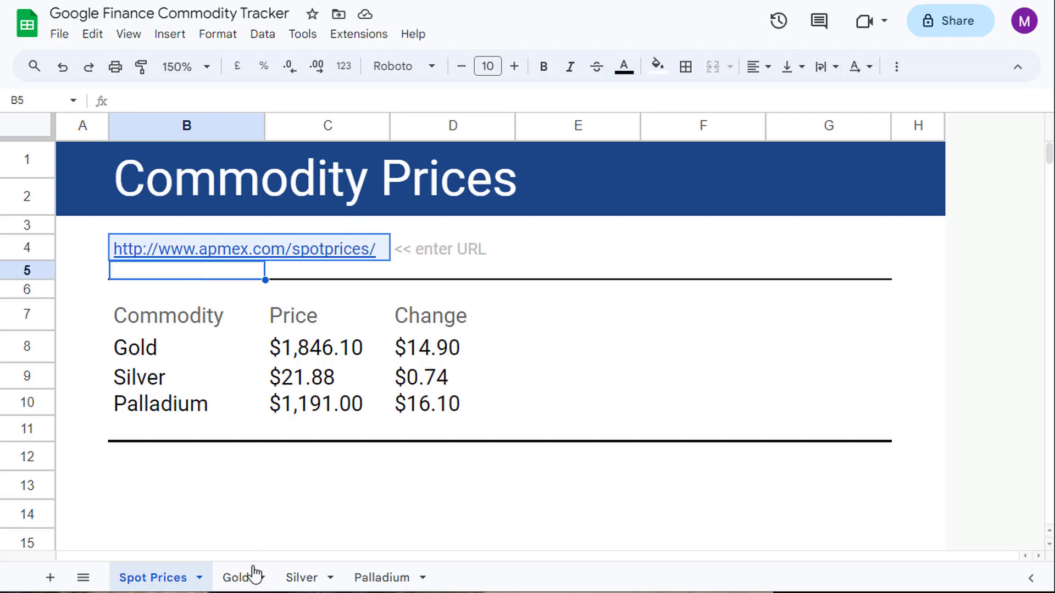
left_click(235, 578)
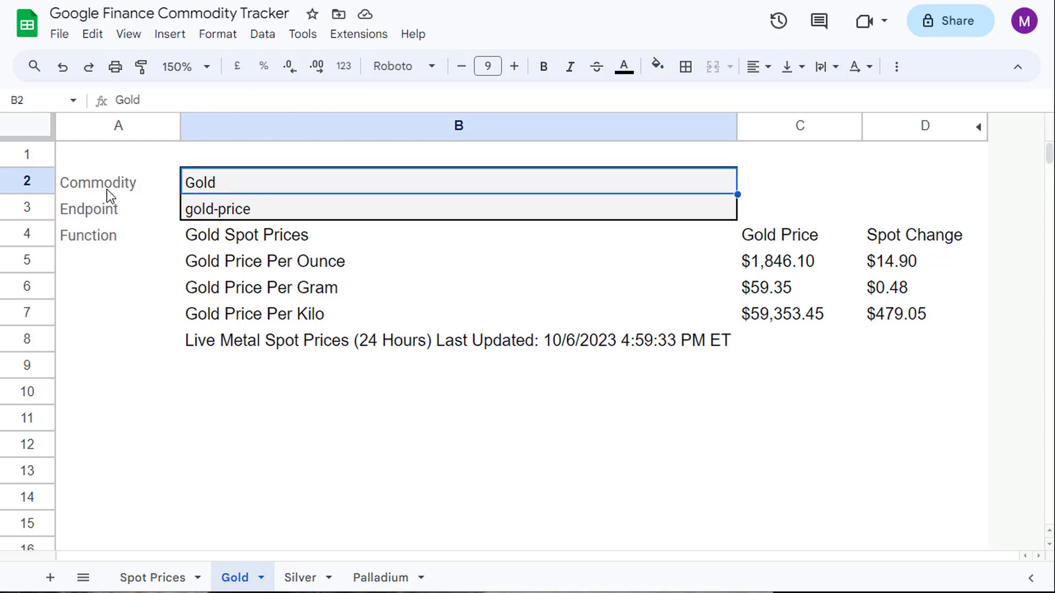
mouse_move(132, 192)
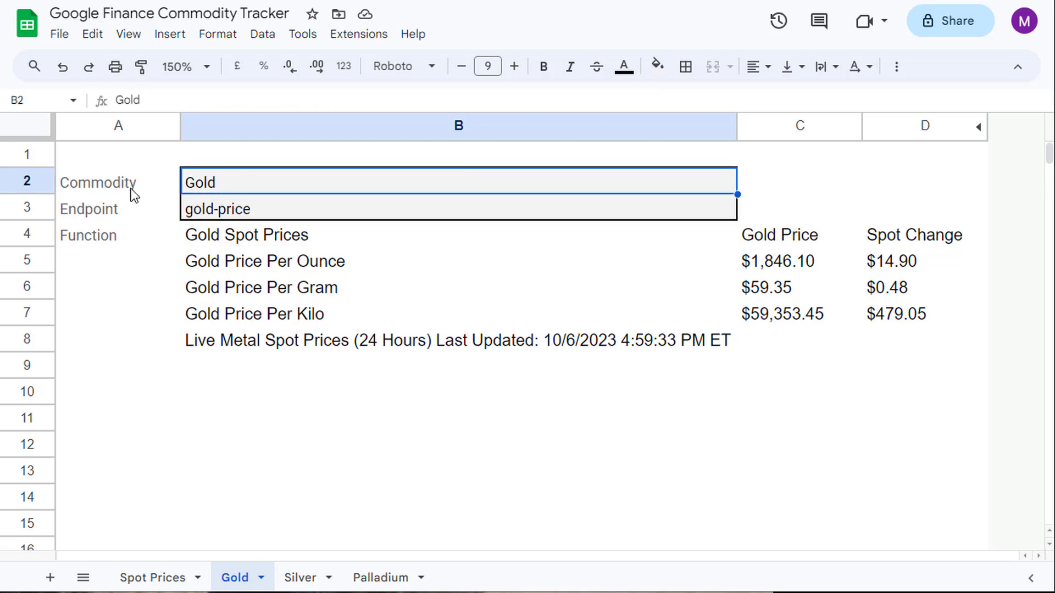
Select the gold-price endpoint, the Function label, and the IMPORTHTML formula cell B4
left_click(88, 208)
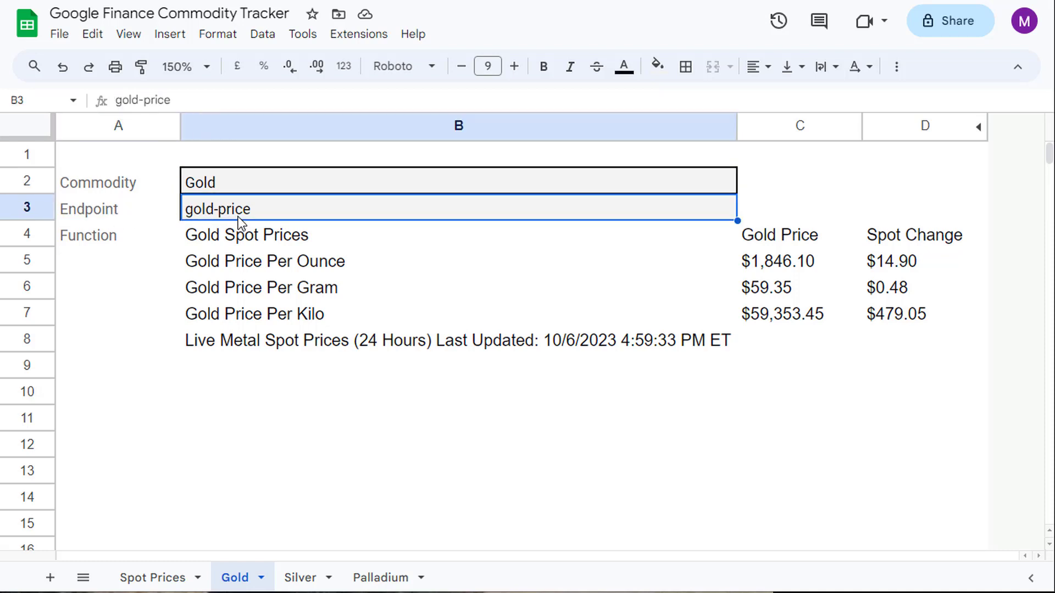
mouse_move(242, 215)
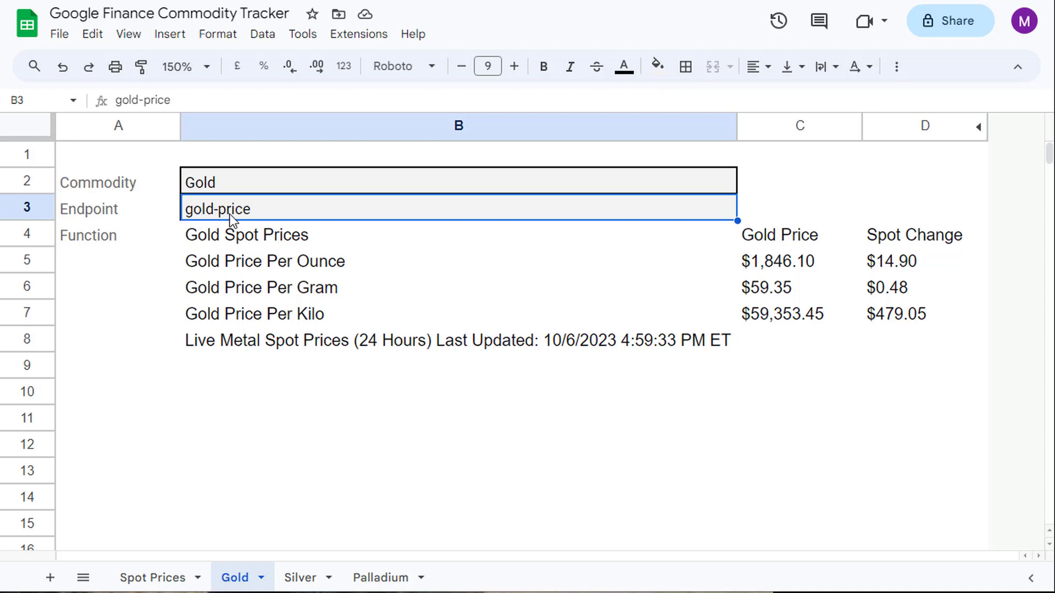
left_click(110, 234)
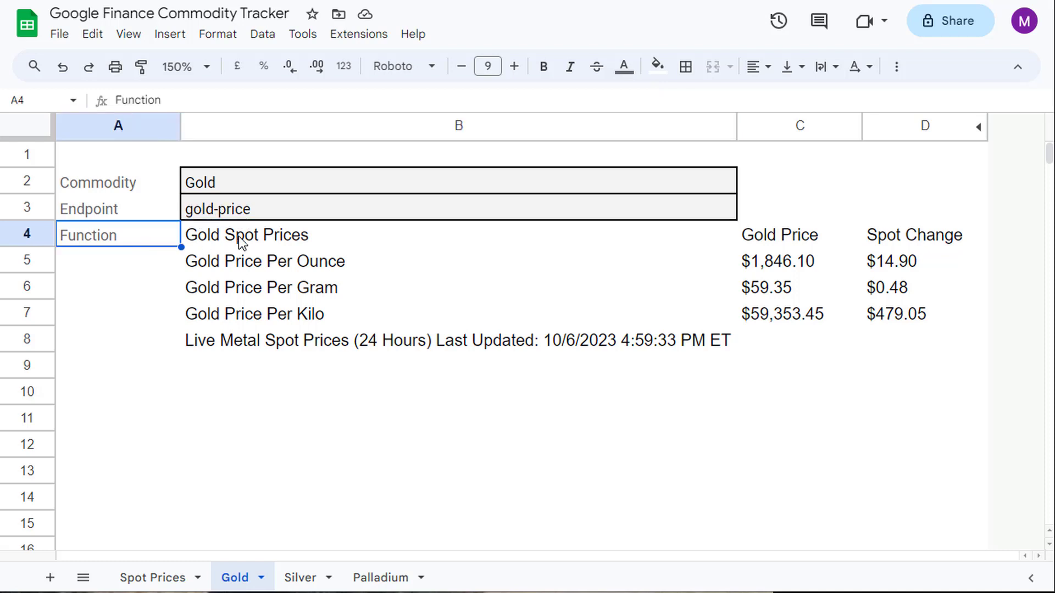
left_click(457, 235)
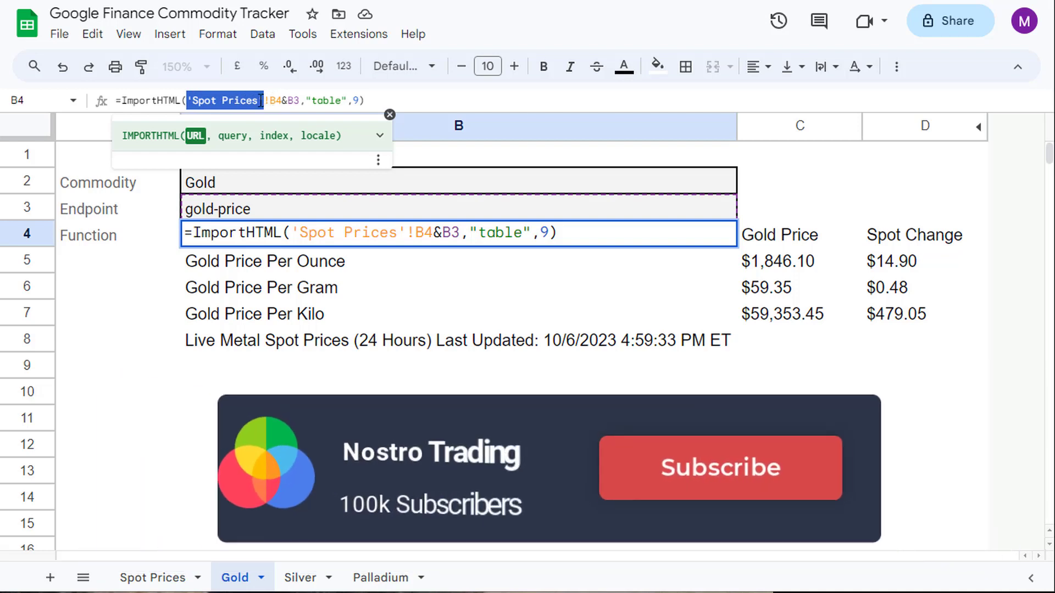
Compare the apmex URL on the Spot Prices sheet with the Gold sheet's formula
left_click(153, 578)
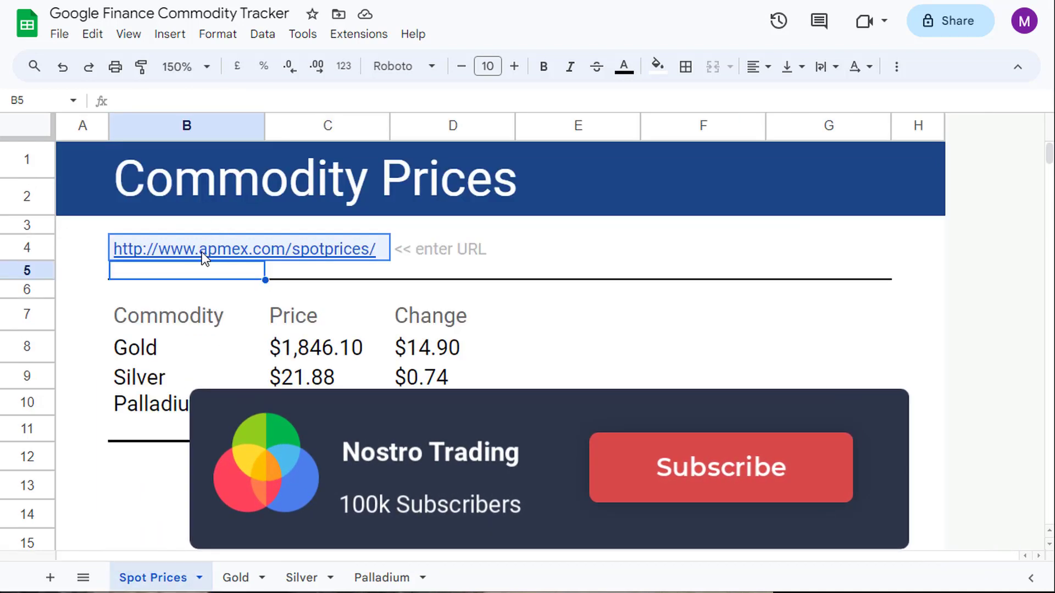
left_click(235, 578)
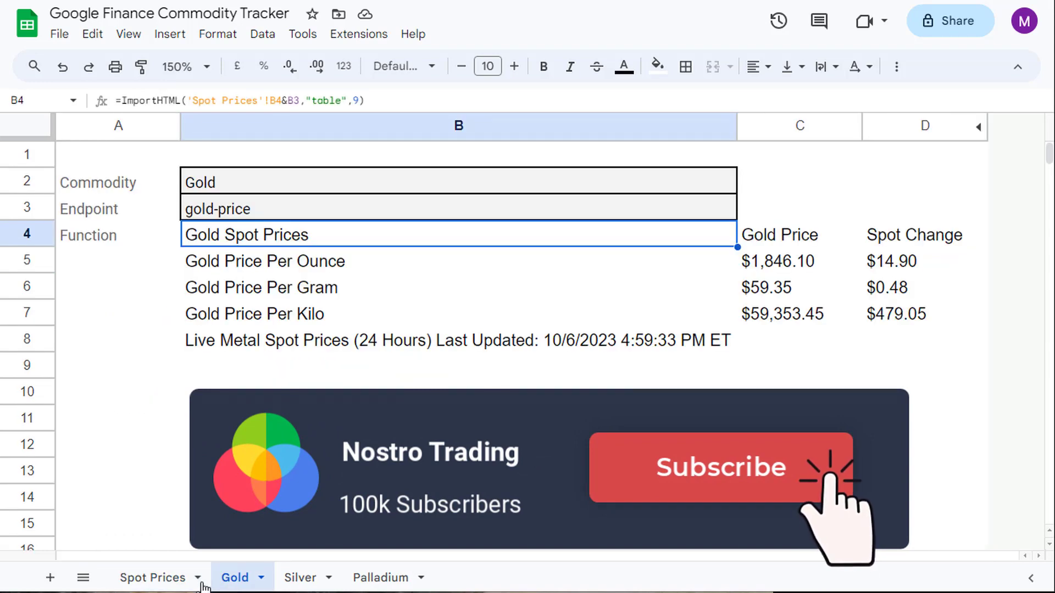
left_click(156, 578)
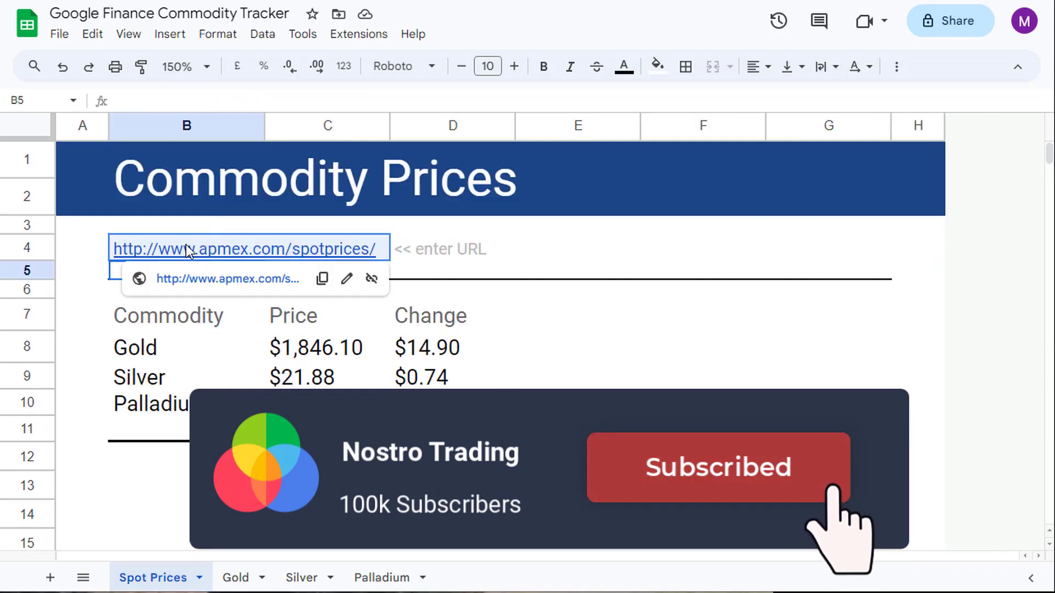
left_click(237, 578)
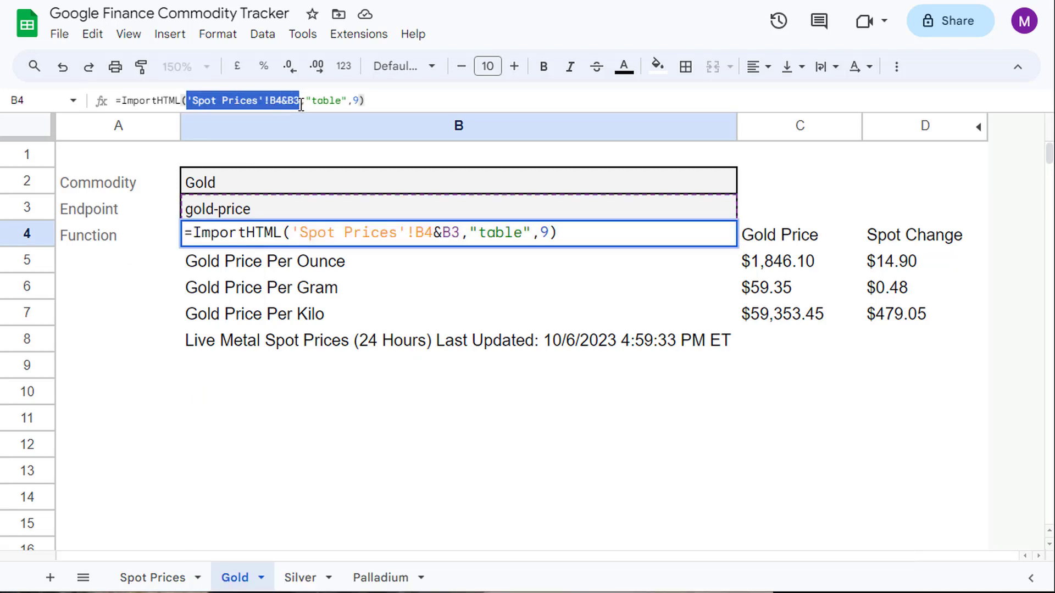
type("http://www.apmex.com/spotprices/")
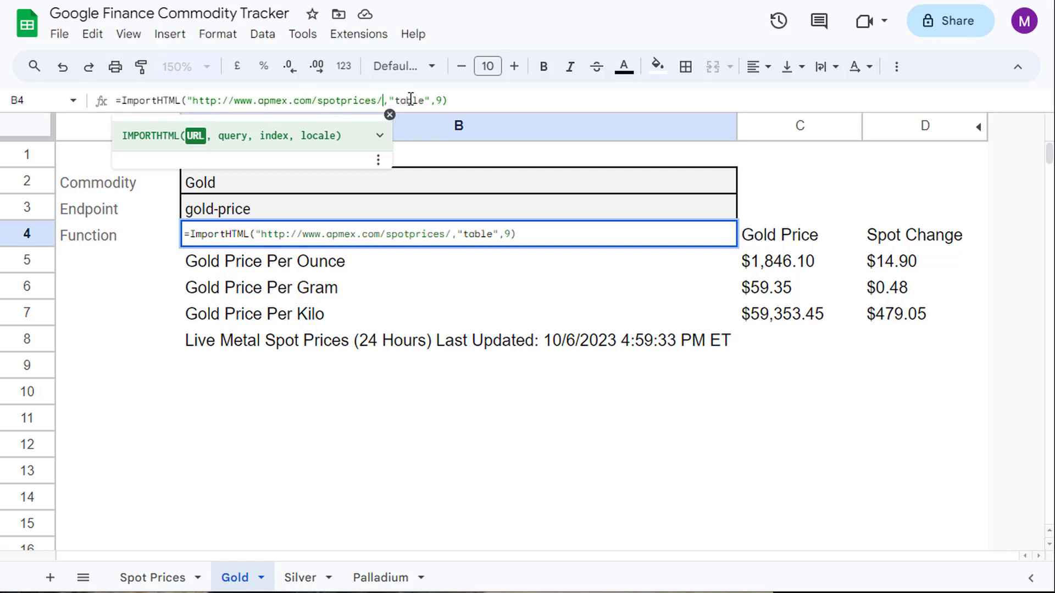
type("gold-")
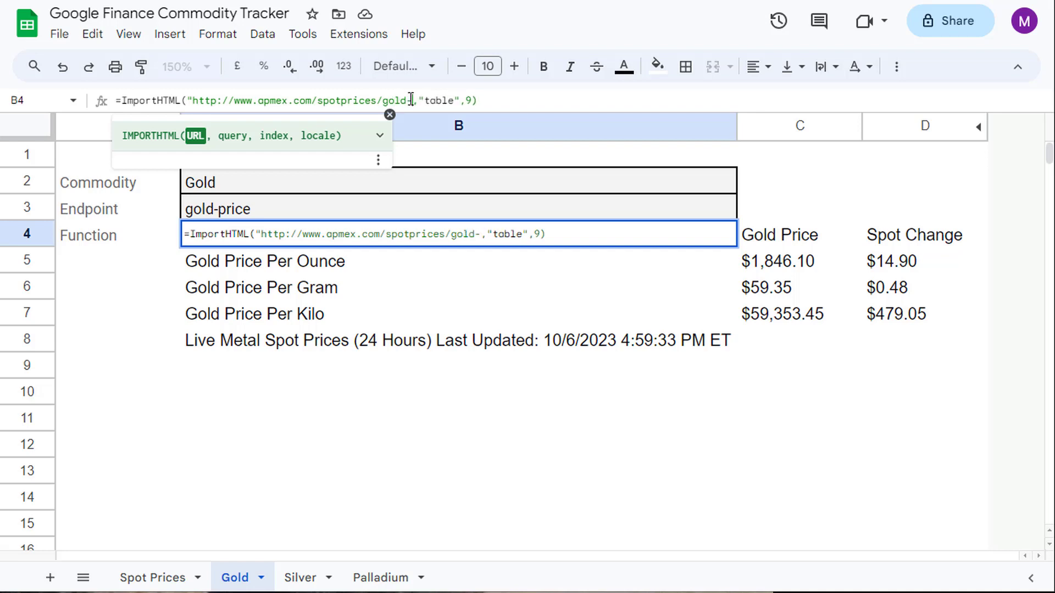
type("price\"")
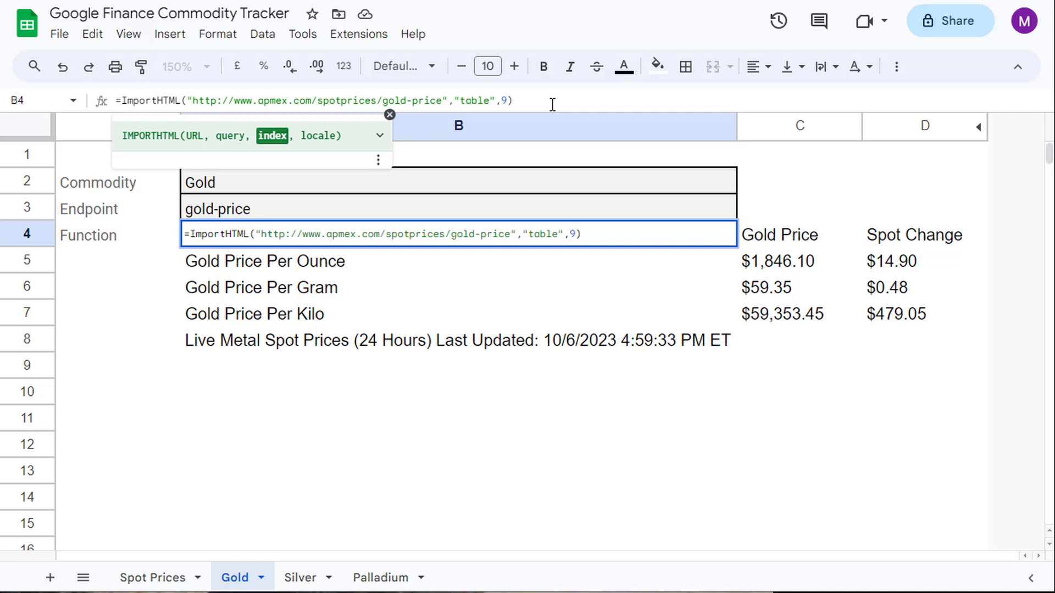
key("Enter")
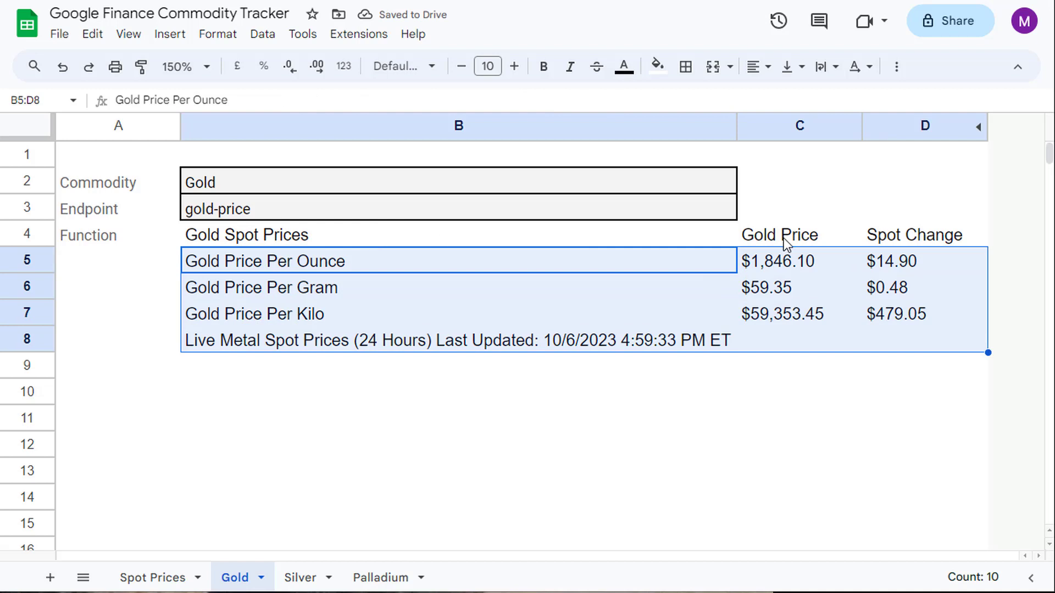
Inspect the imported Gold Price Per Kilo row and its spot change value
left_click(790, 234)
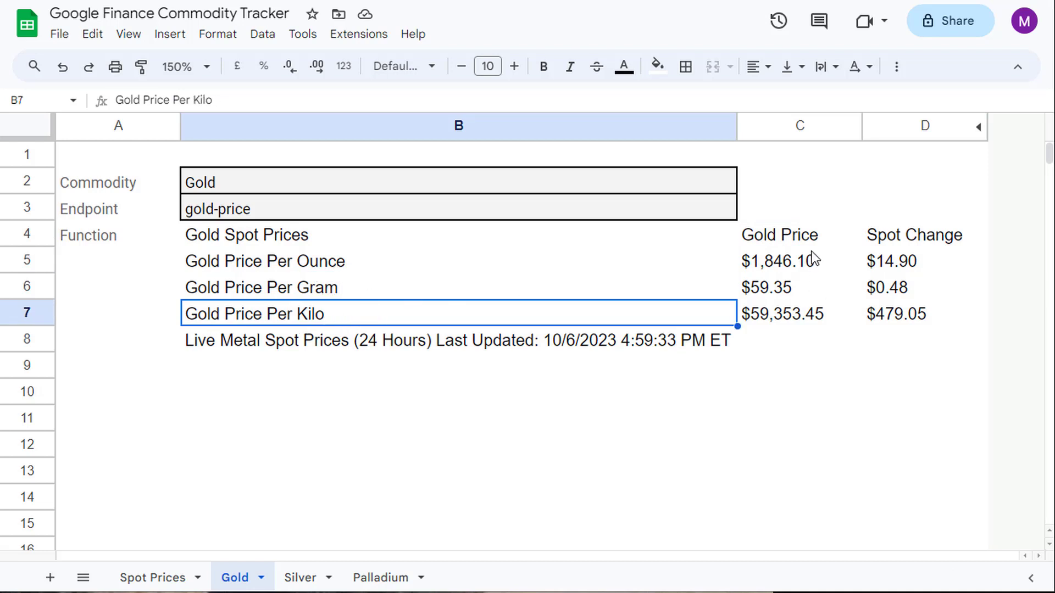
left_click(796, 260)
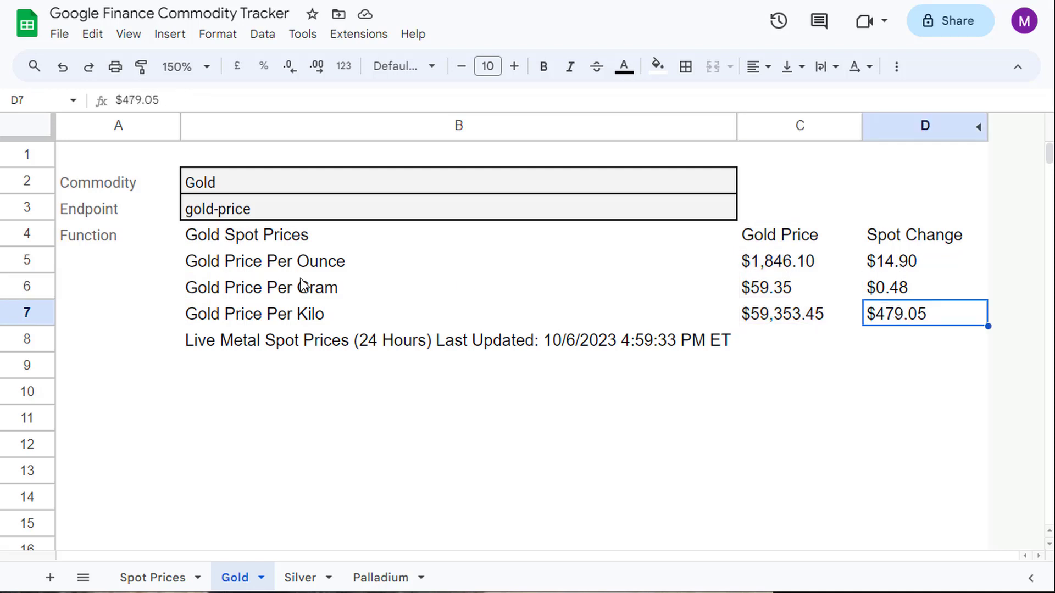
mouse_move(389, 296)
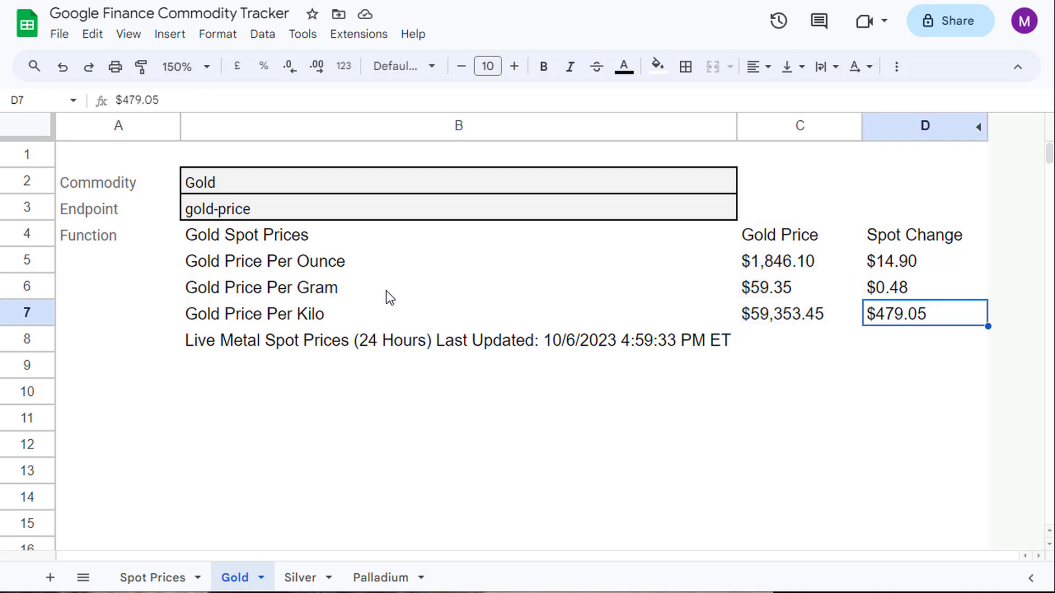
mouse_move(429, 282)
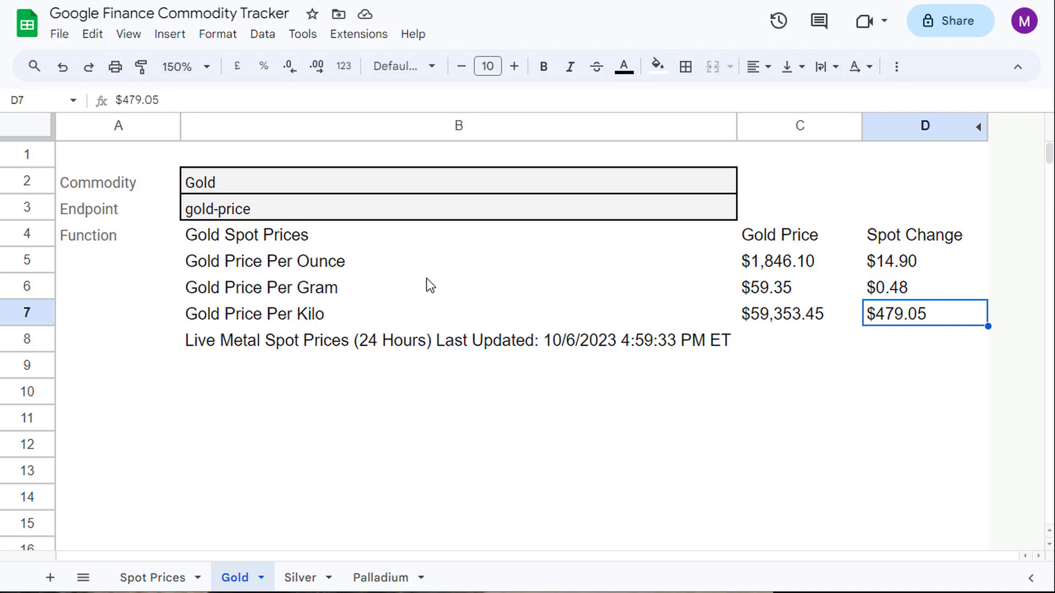
mouse_move(155, 543)
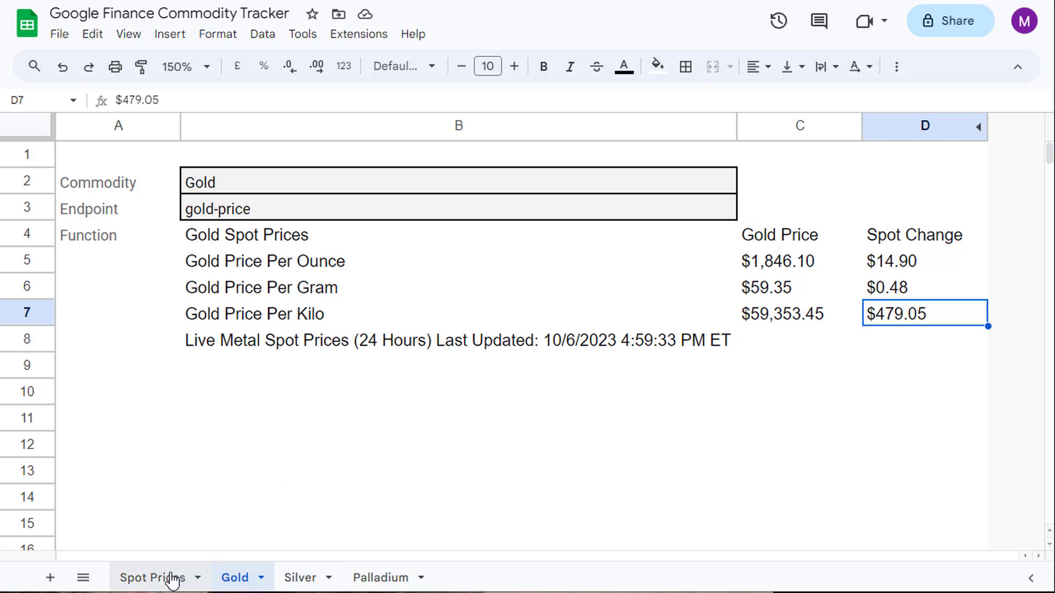
Compare the Spot Prices summary against the per-metal sheet and return to the summary
left_click(152, 578)
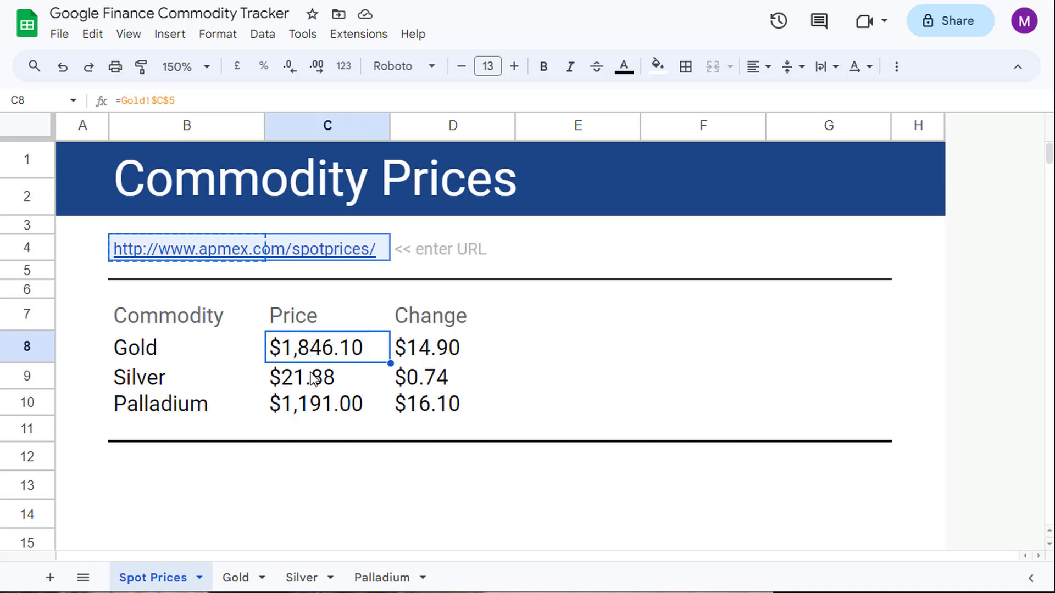
mouse_move(311, 392)
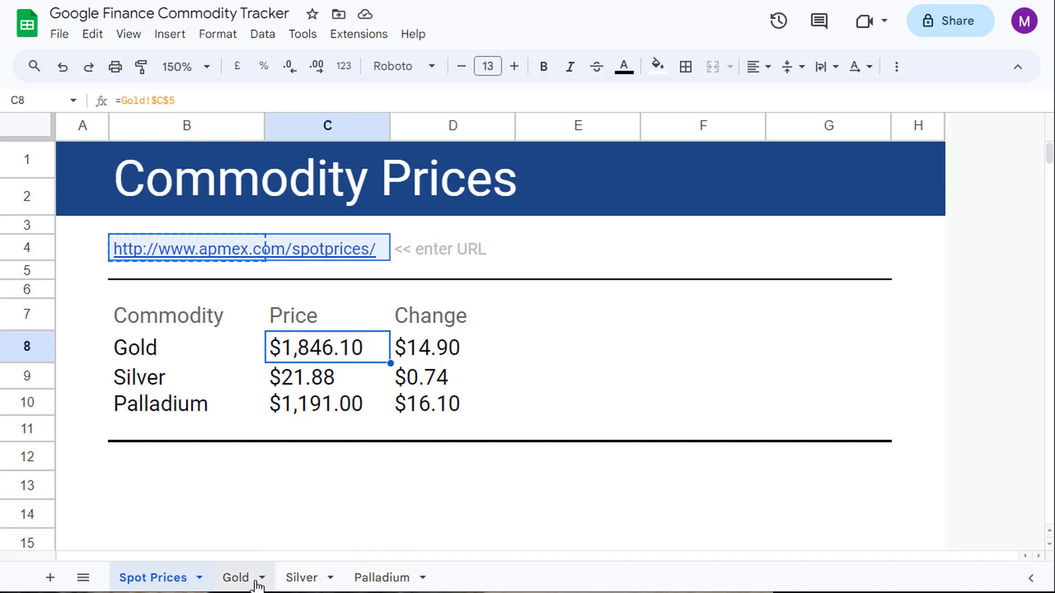
left_click(301, 578)
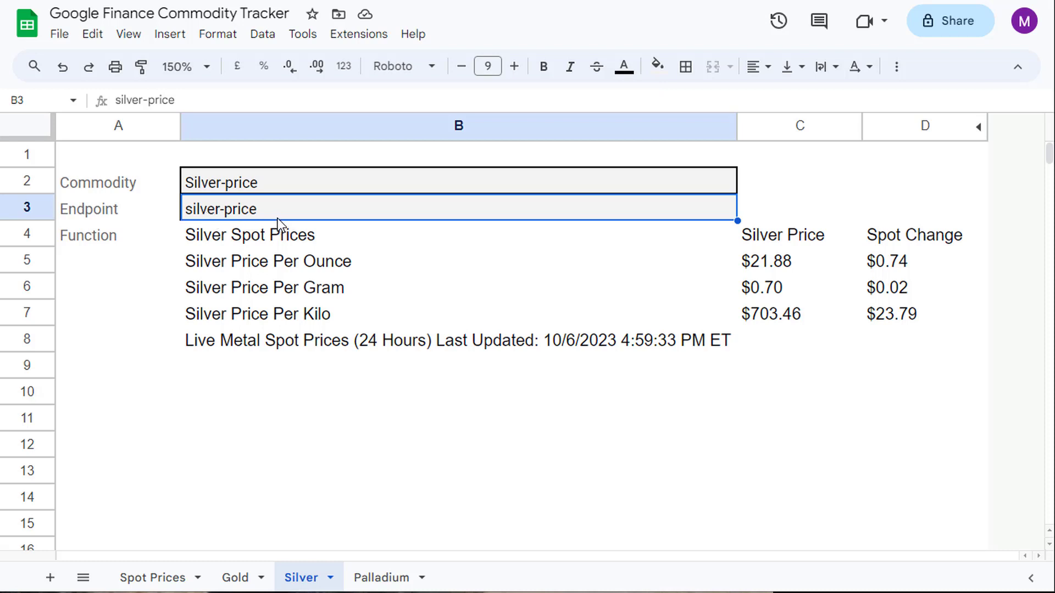
mouse_move(726, 353)
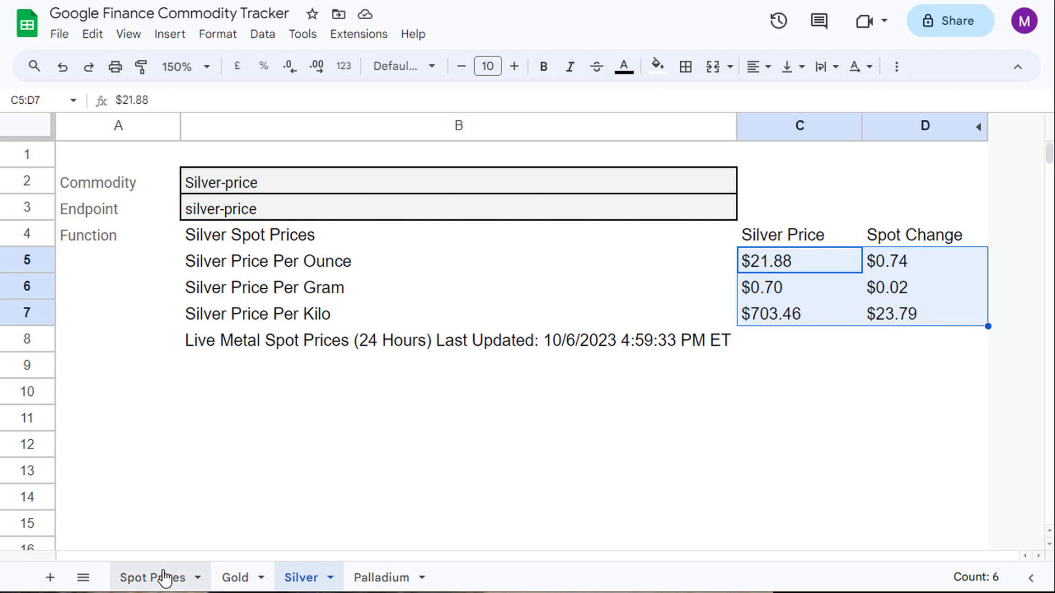
left_click(154, 578)
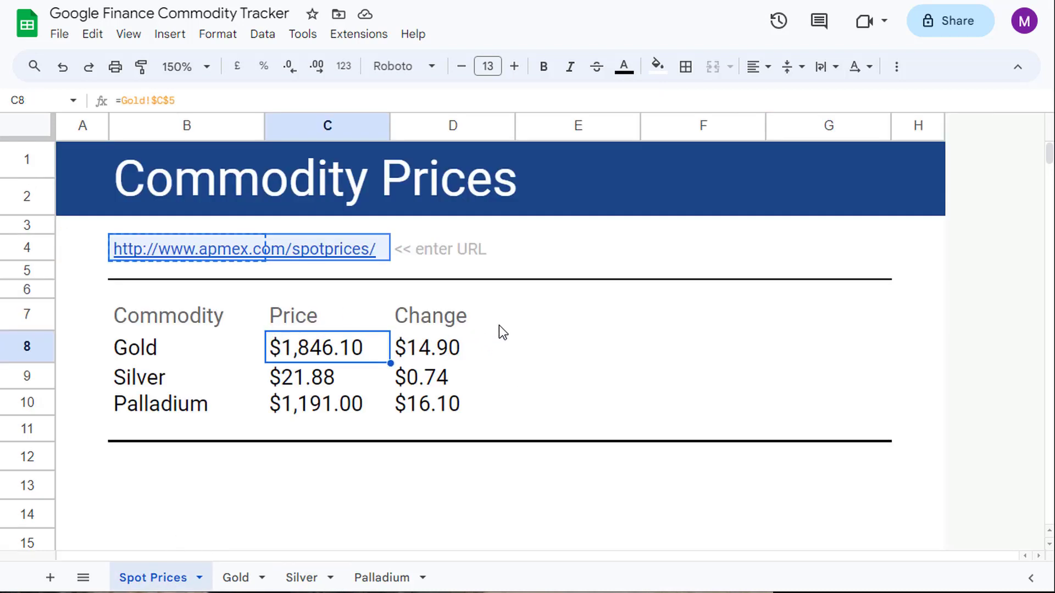